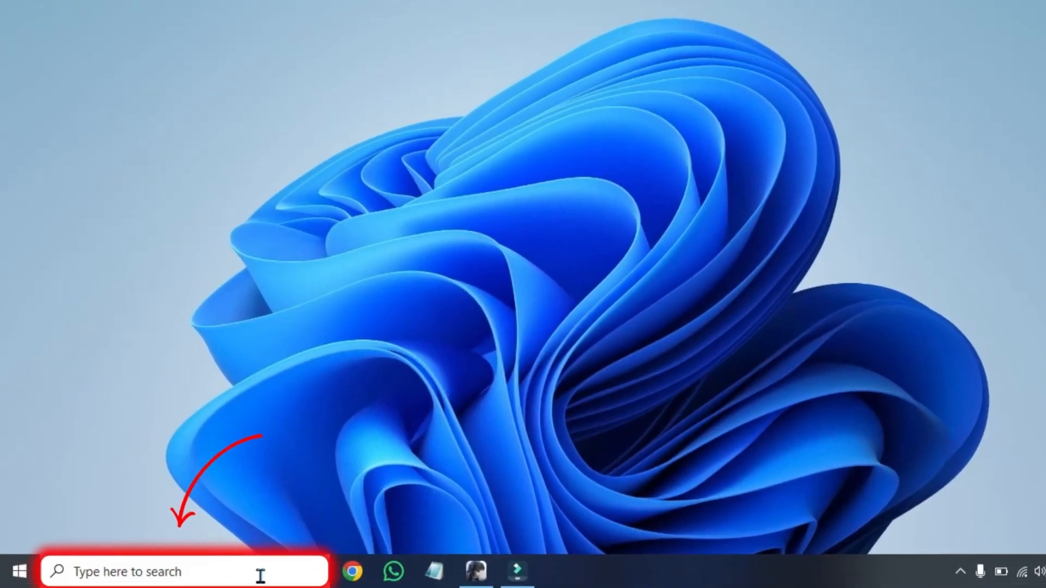
Search 'netw' and open View network connections to list the network adapters.
type("netw")
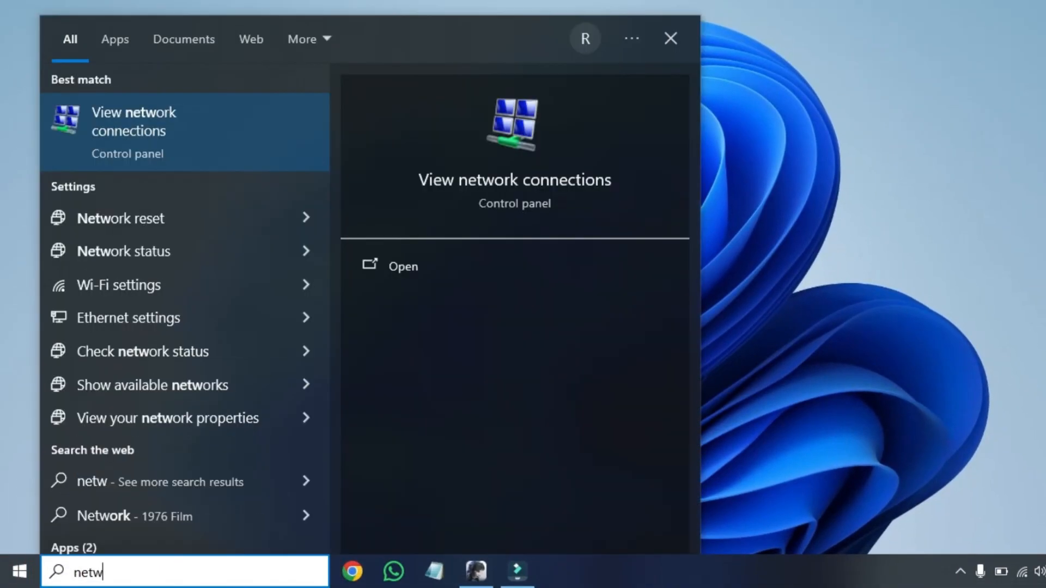
left_click(133, 121)
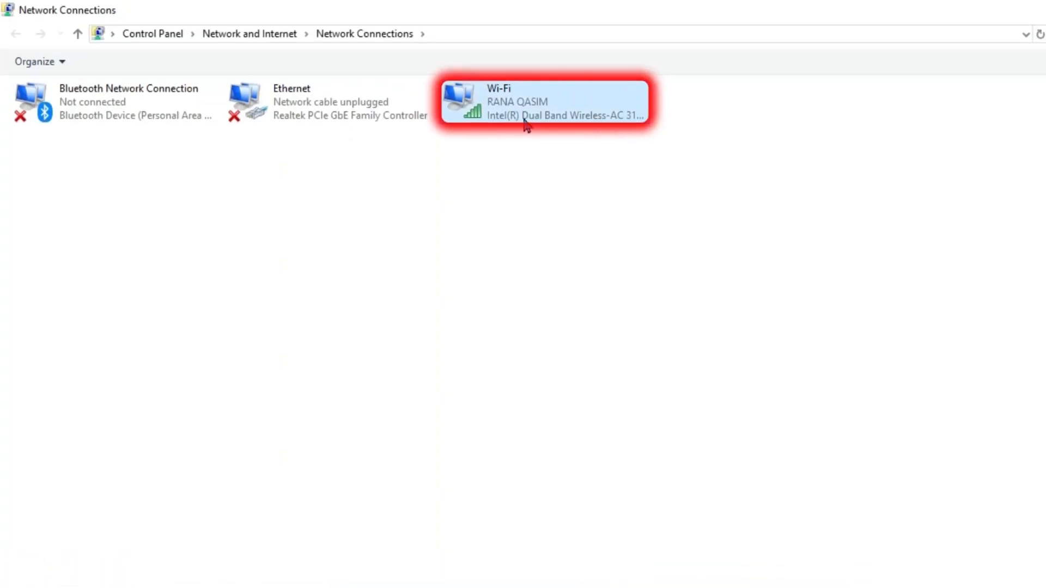
Set the Wi-Fi adapter's IPv4 DNS servers to 8.8.8.8 and 8.8.4.4.
double_click(544, 101)
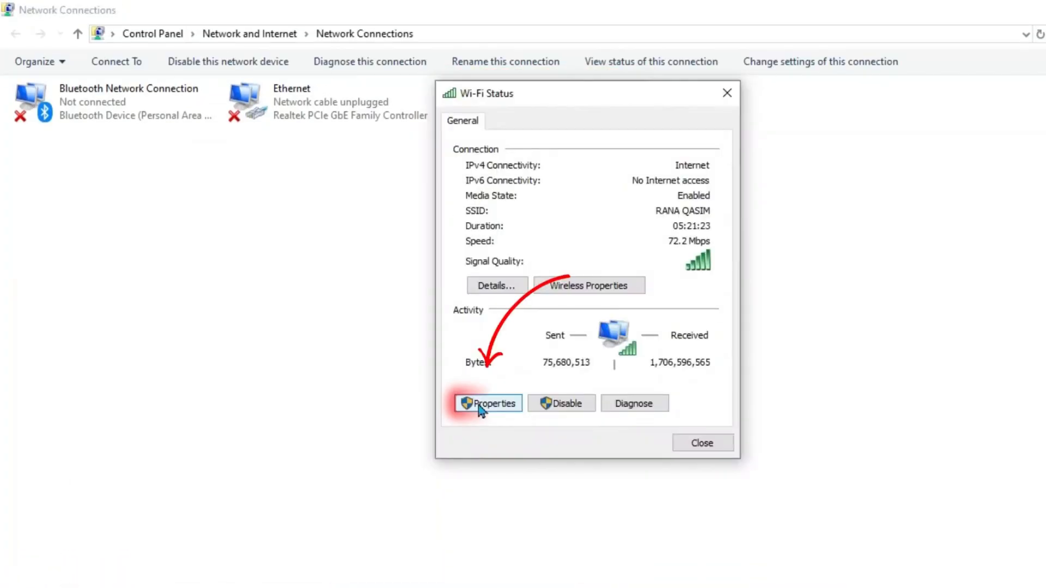
left_click(487, 403)
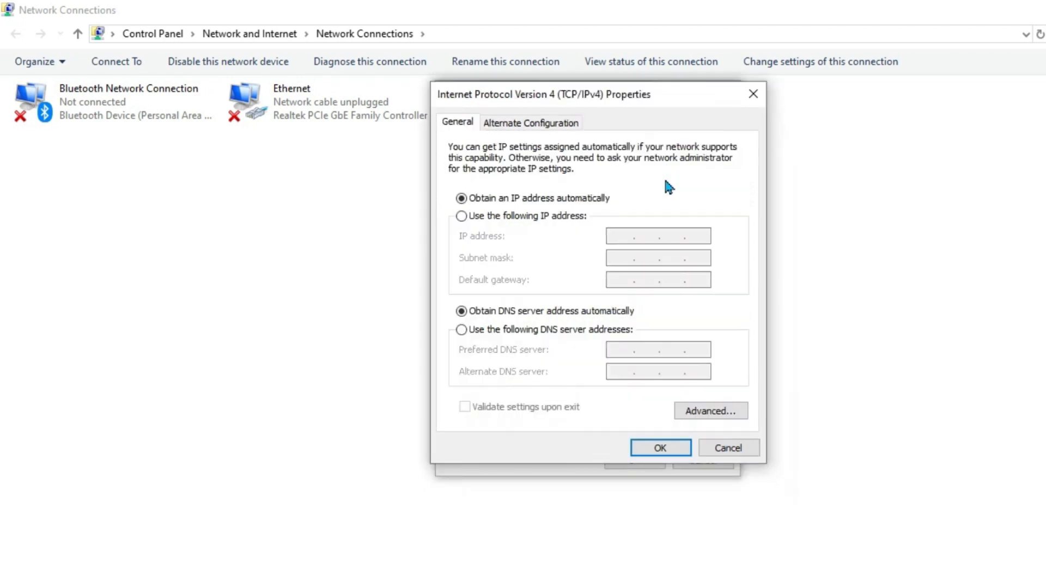
left_click(461, 329)
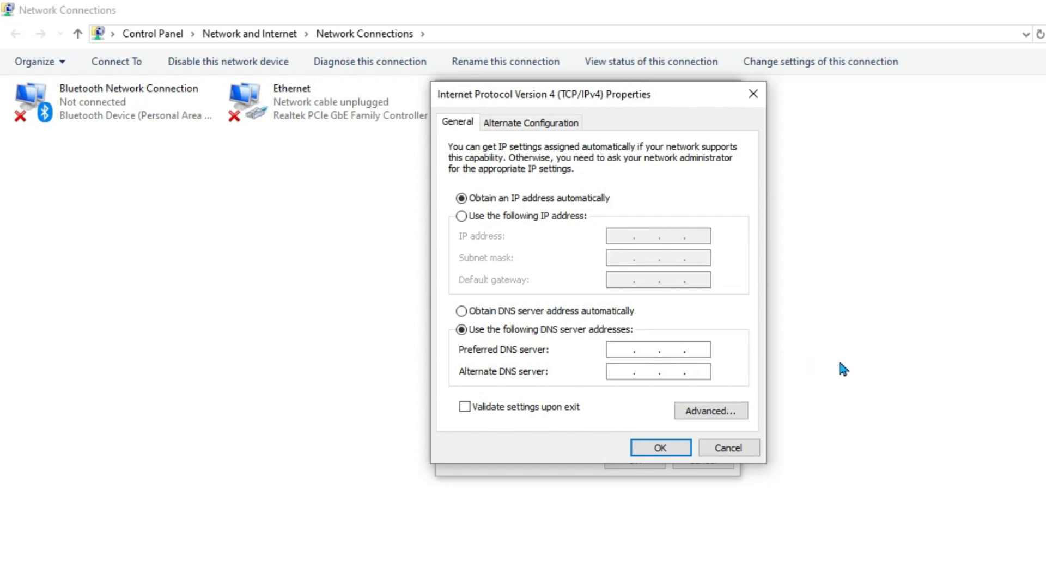
type("8.8.8.8")
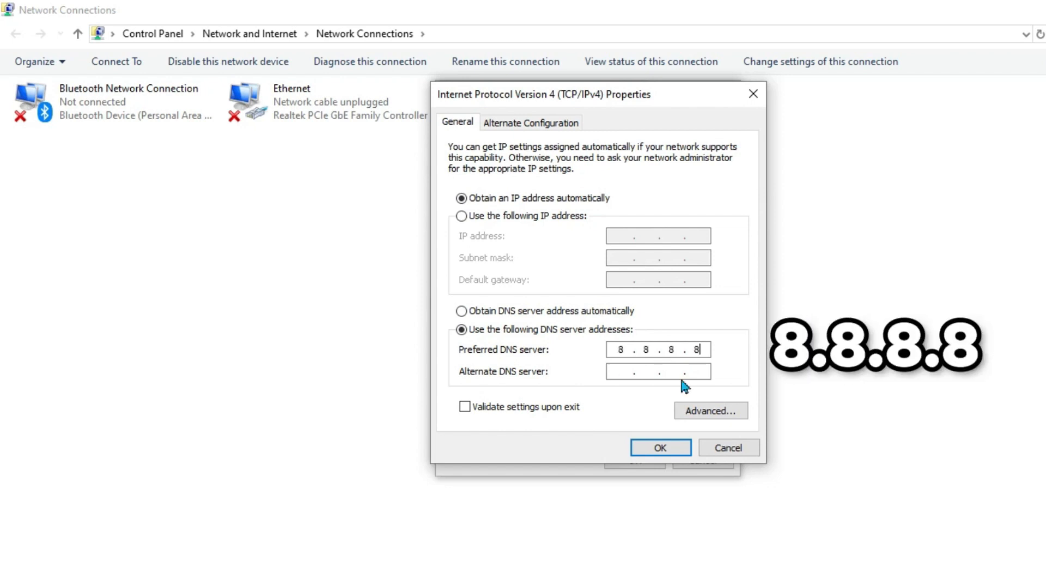
type("8.8.4.4")
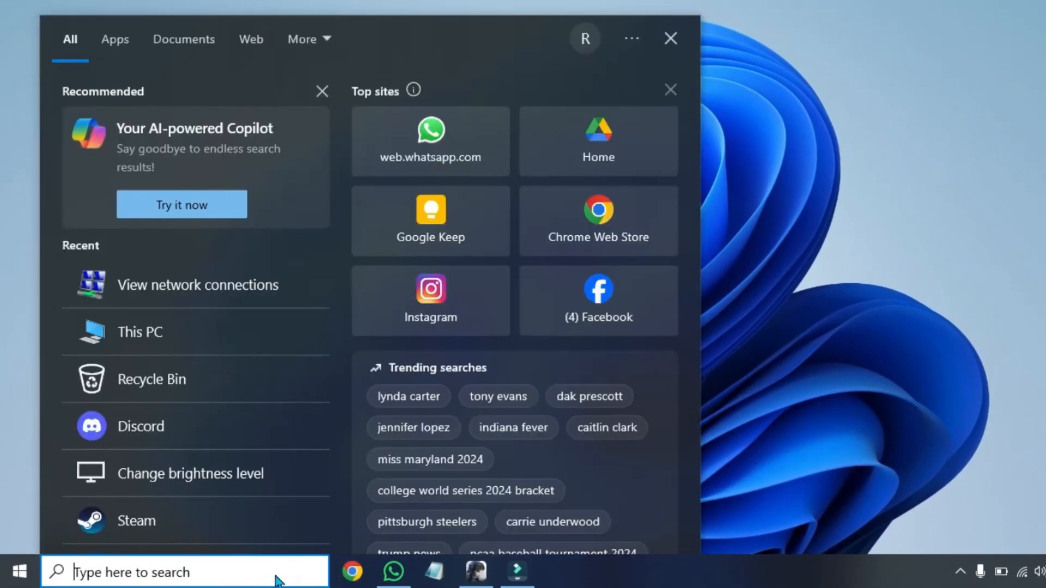
In an elevated 'cmd' console, run the network resets and ipconfig /flushdns, then exit.
type("cmd")
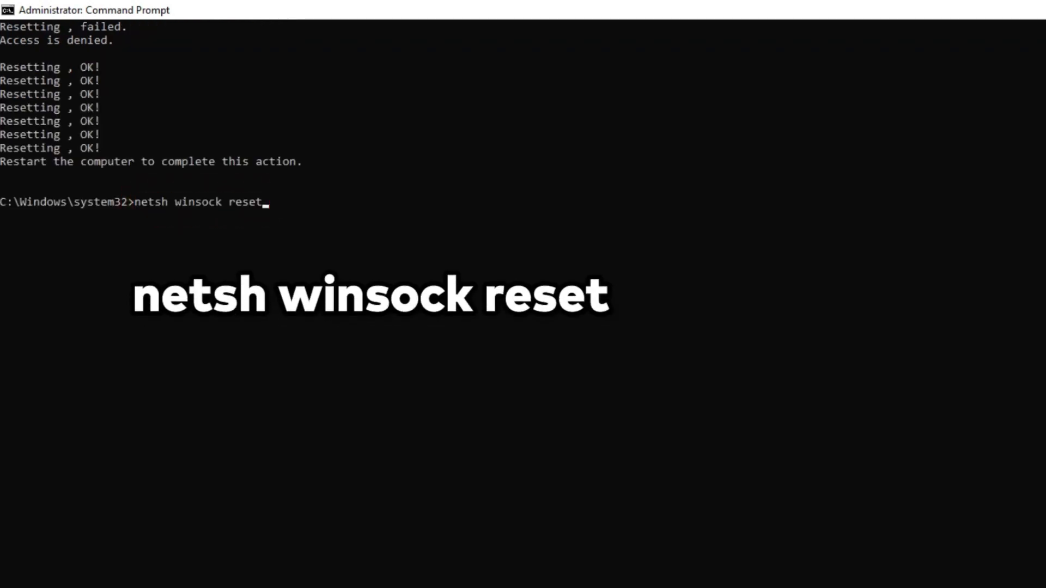
type("ipconfig /flushdns")
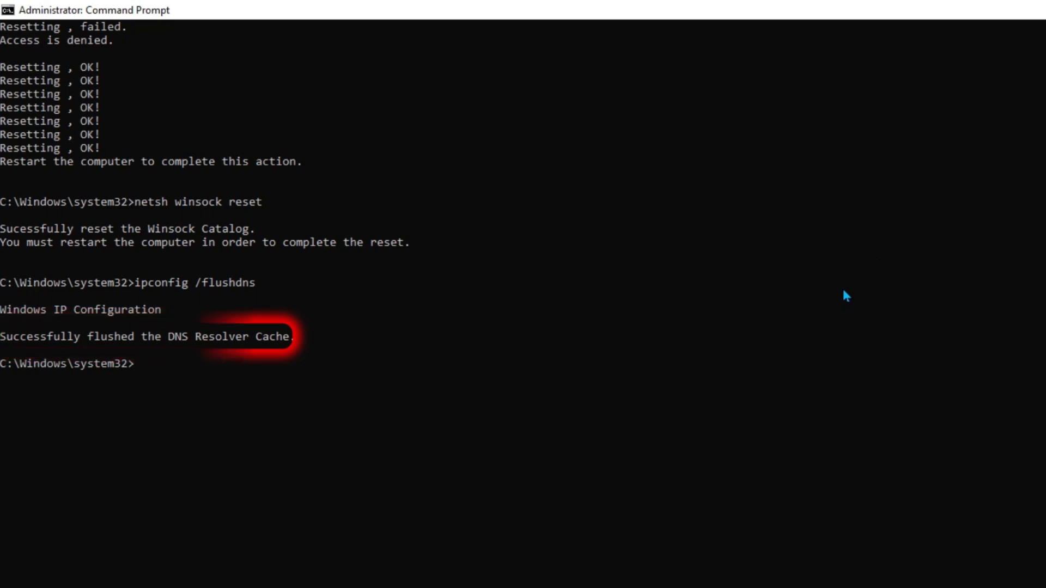
type("exit")
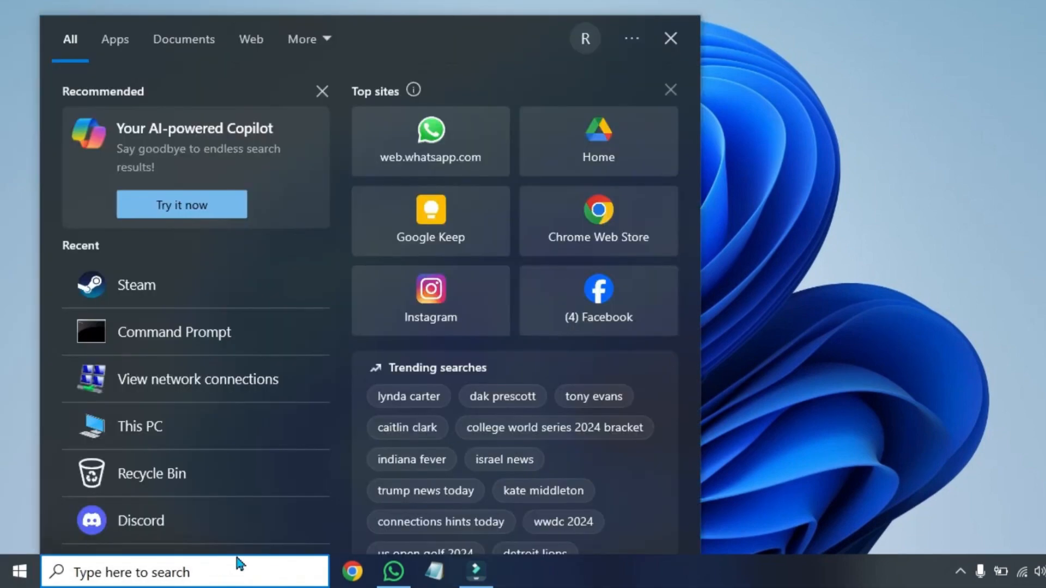
Open Settings, go to Network & Internet status, and open the Network reset page.
left_click(517, 572)
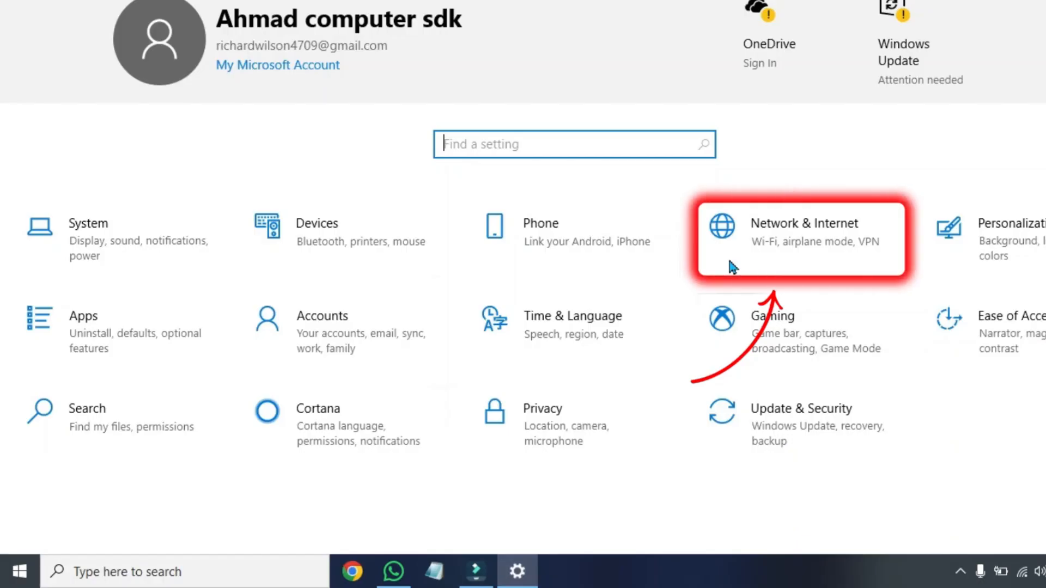
left_click(804, 230)
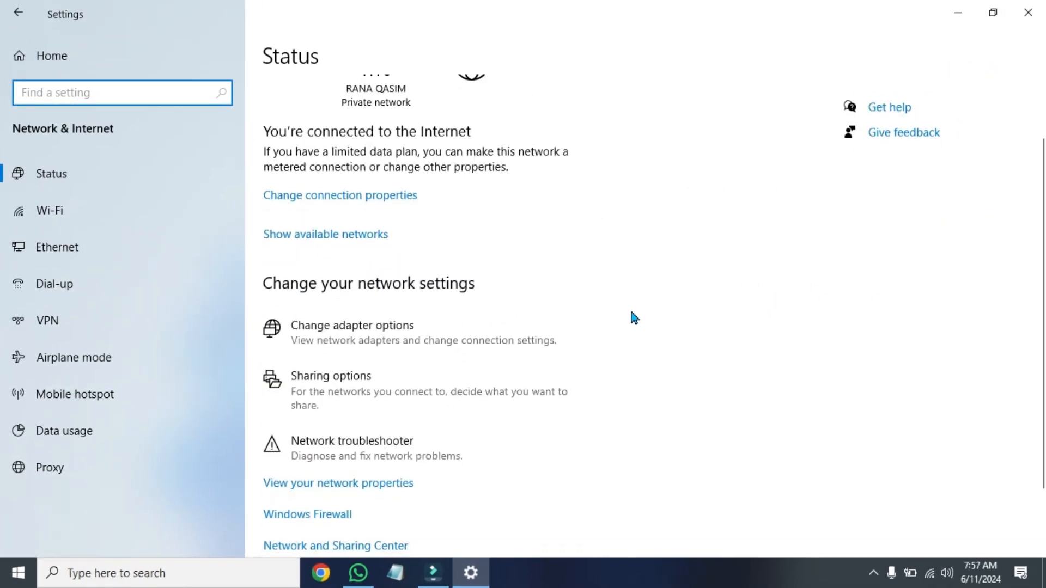
scroll("down", 3)
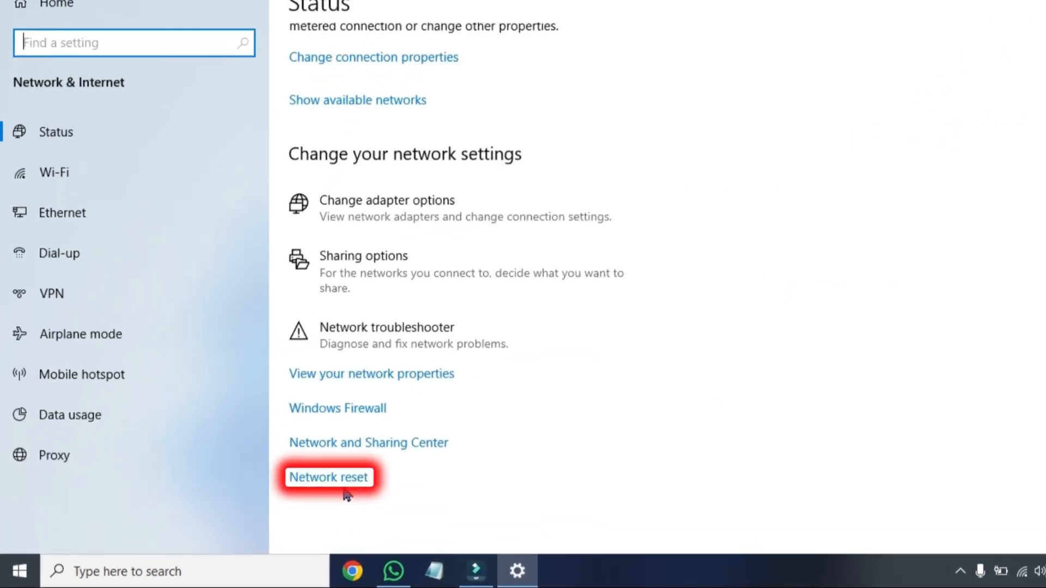
left_click(327, 478)
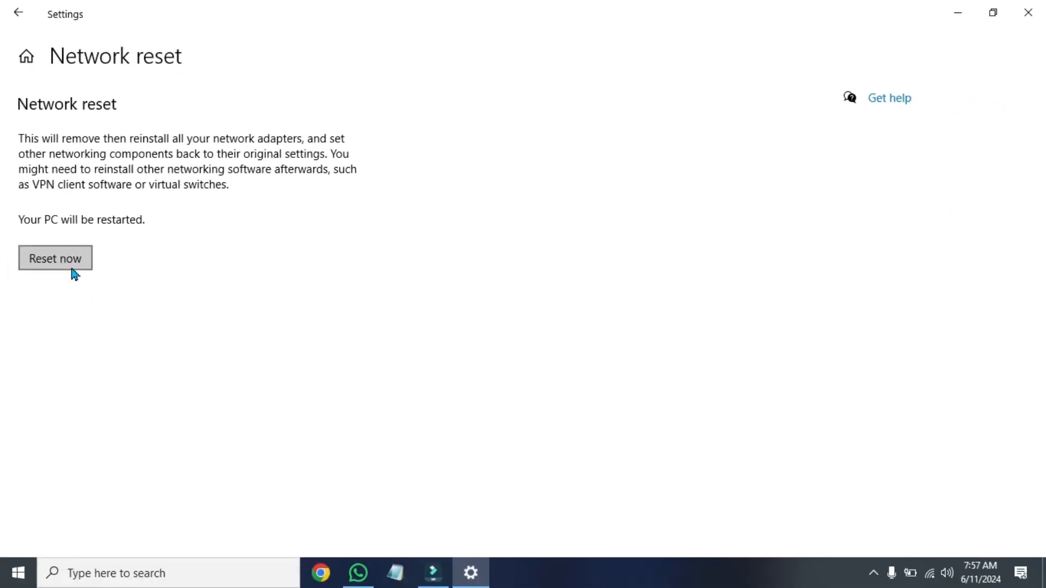
mouse_move(73, 270)
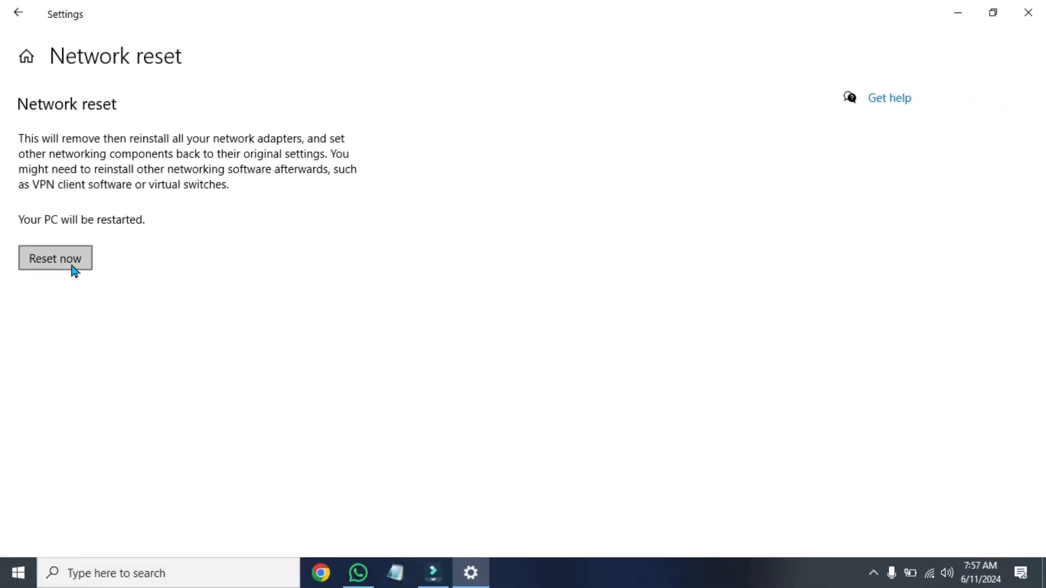